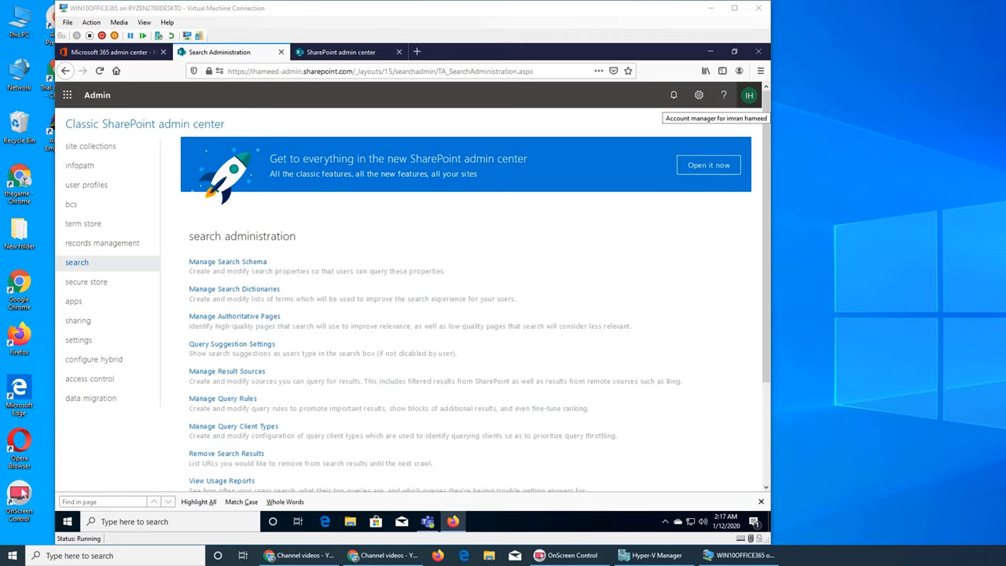
{"action": "mouse_move", "coordinate": [92, 283]}
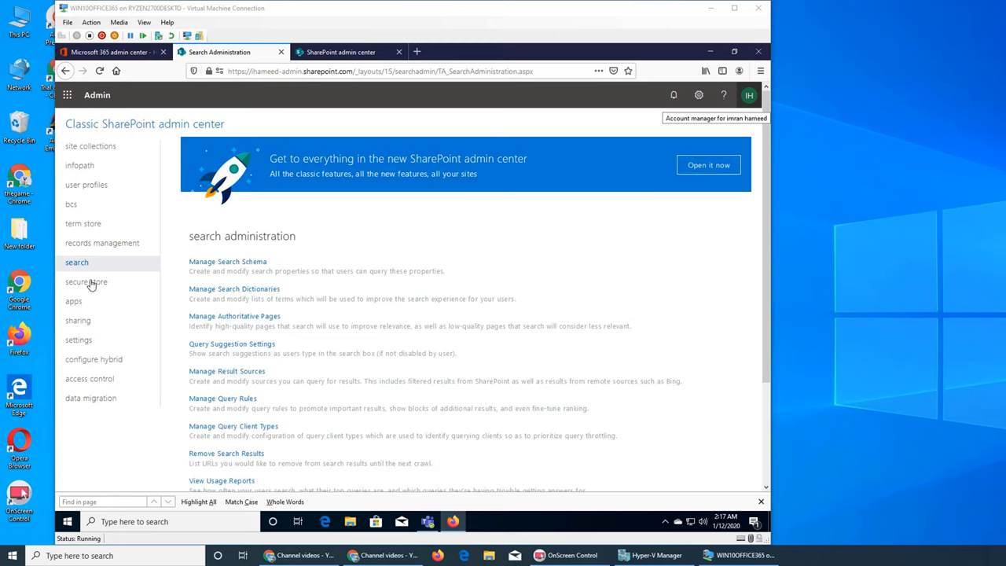
{"action": "mouse_move", "coordinate": [82, 286]}
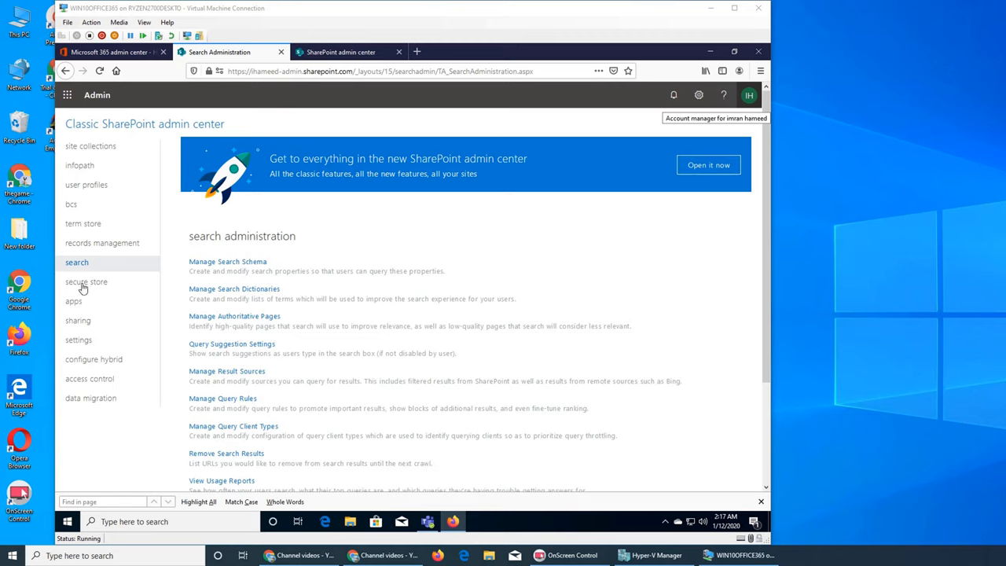
{"action": "mouse_move", "coordinate": [85, 282]}
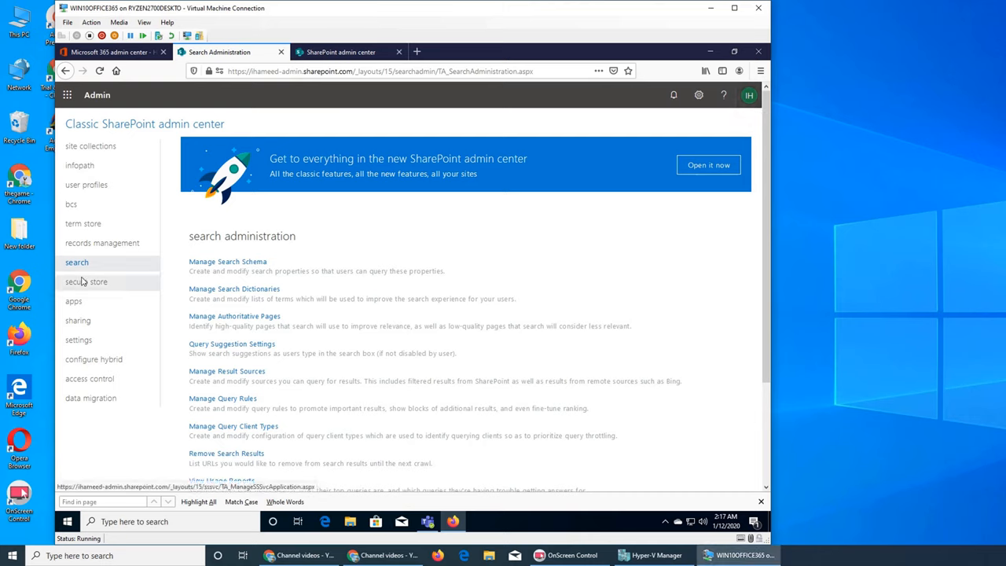
{"action": "mouse_move", "coordinate": [85, 281]}
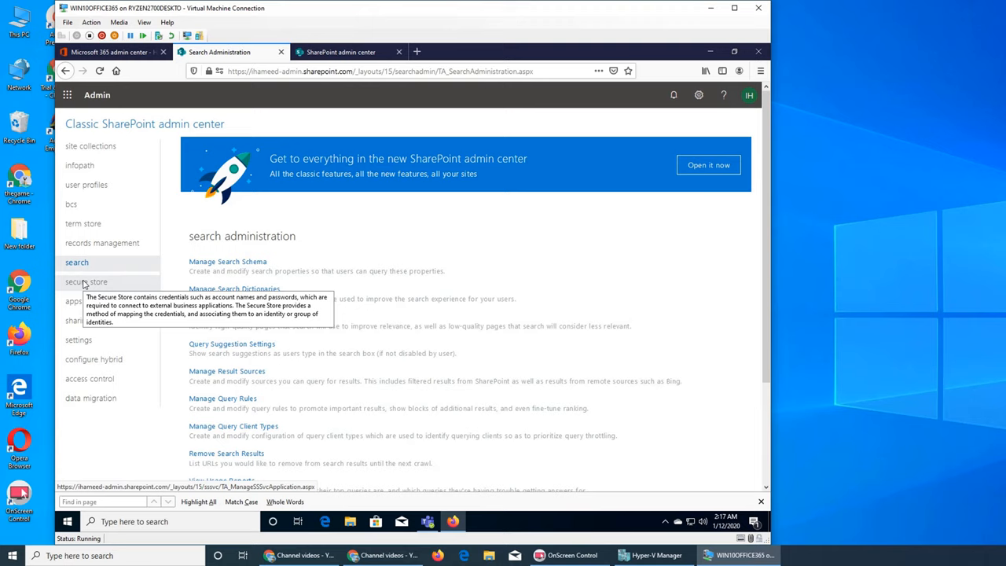
Go to the Secure Store Service Application page in the classic admin center
{"action": "left_click", "coordinate": [87, 281]}
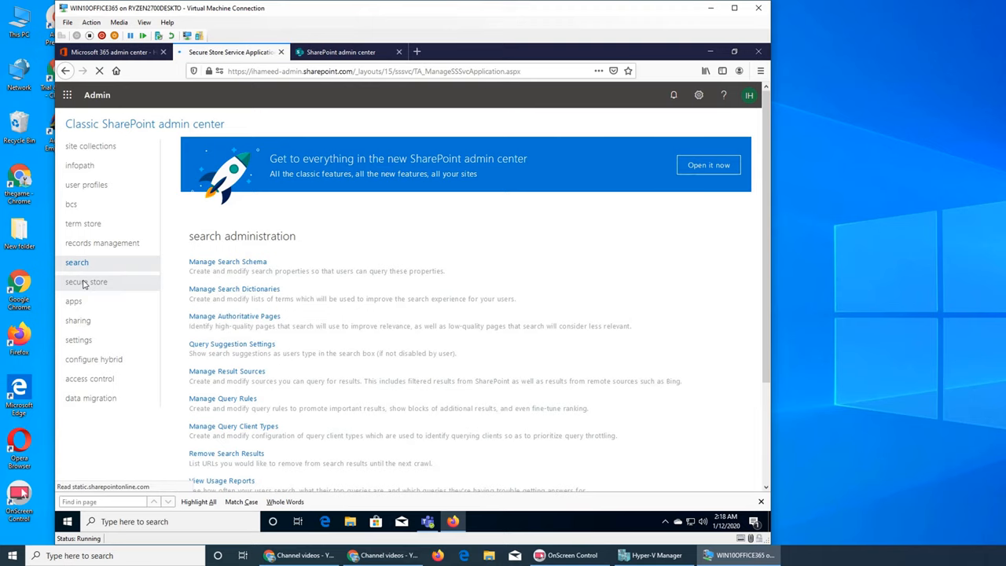
{"action": "left_click", "coordinate": [87, 281]}
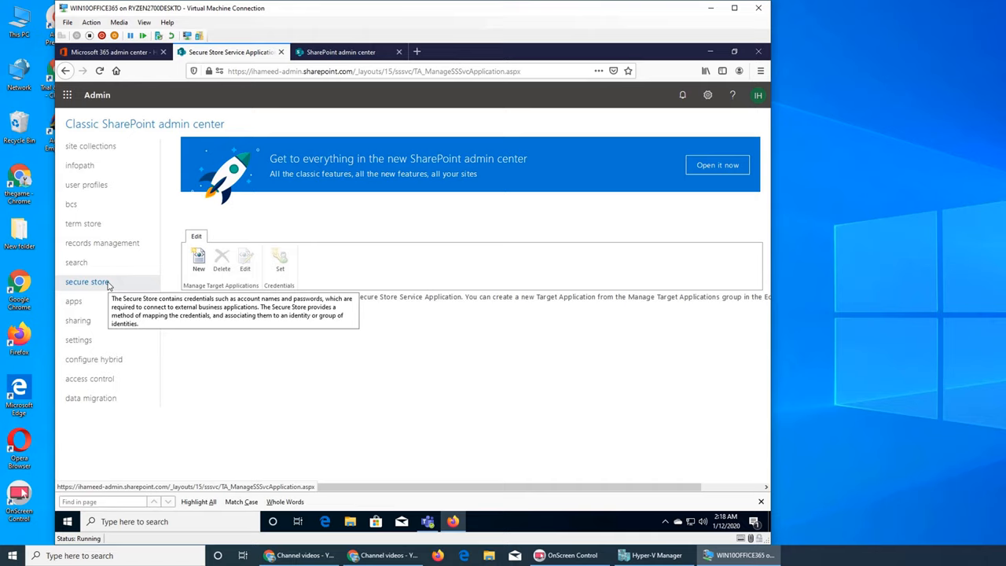
{"action": "mouse_move", "coordinate": [158, 283]}
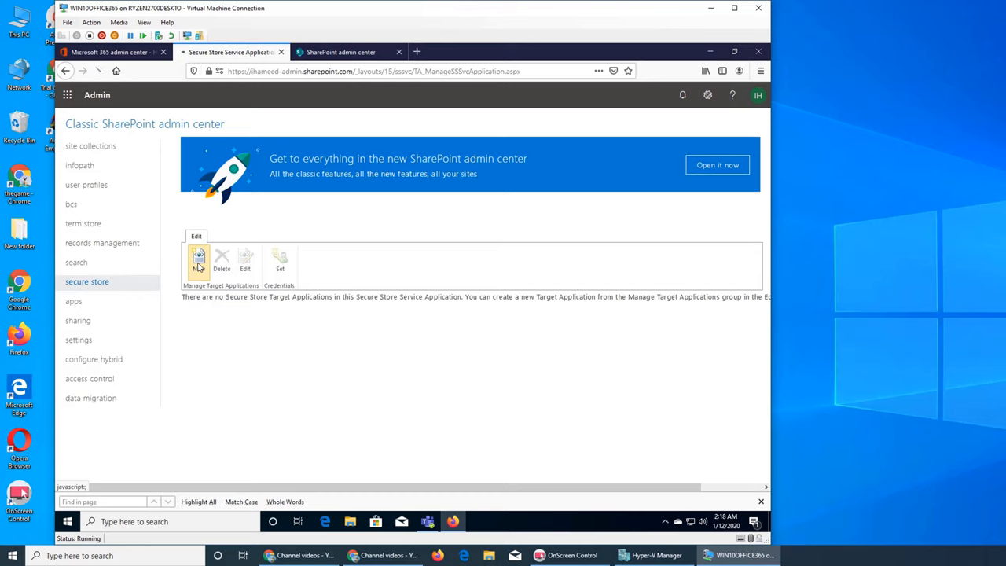
Start a new Secure Store target application and review the creation form's fields
{"action": "left_click", "coordinate": [198, 259]}
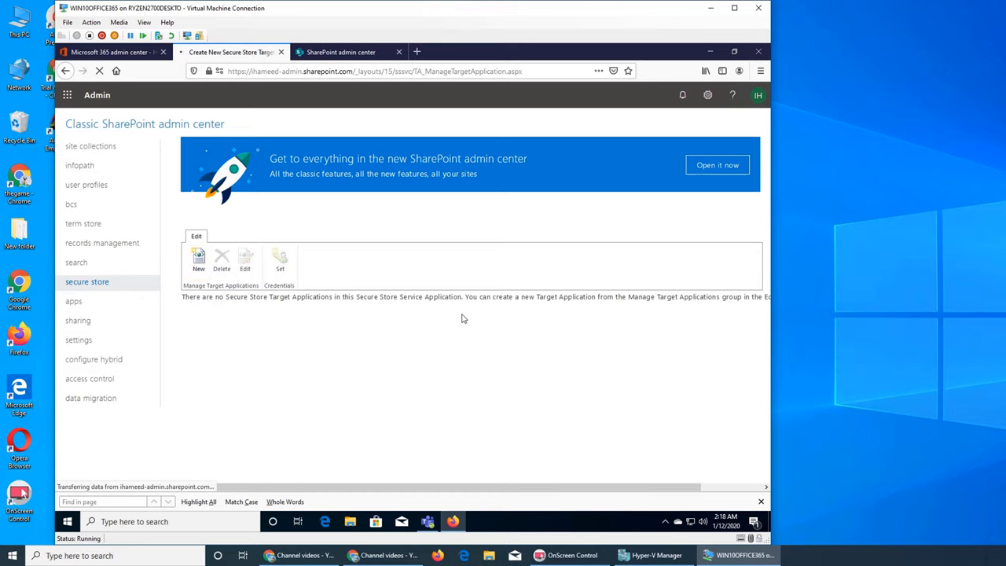
{"action": "left_click", "coordinate": [198, 259]}
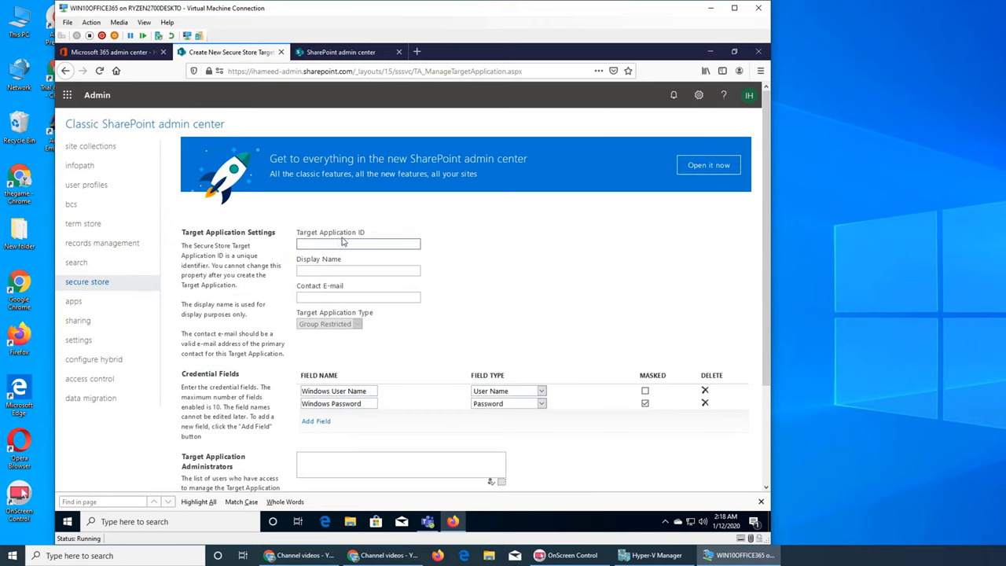
{"action": "mouse_move", "coordinate": [383, 253]}
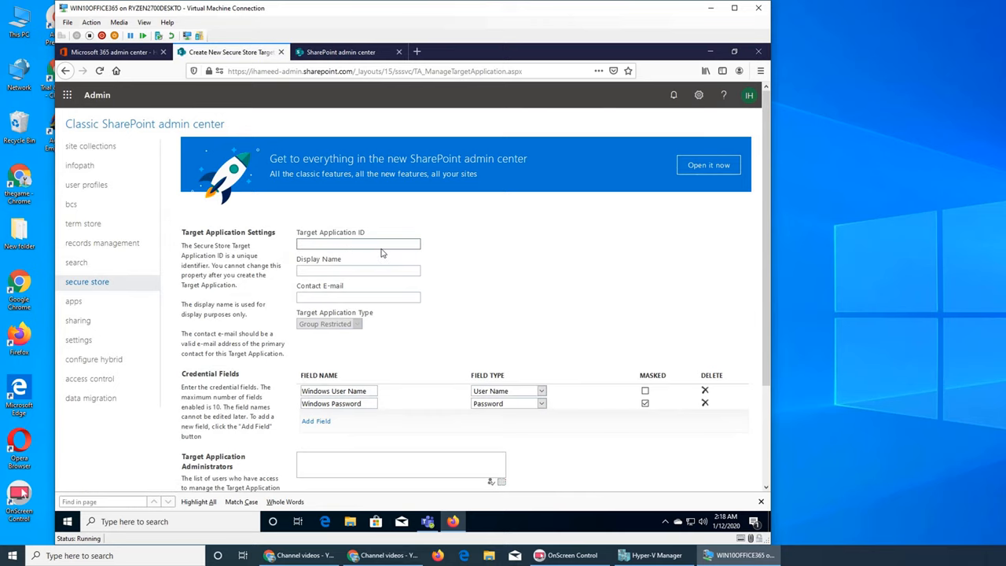
{"action": "scroll", "scroll_direction": "down", "scroll_amount": 3}
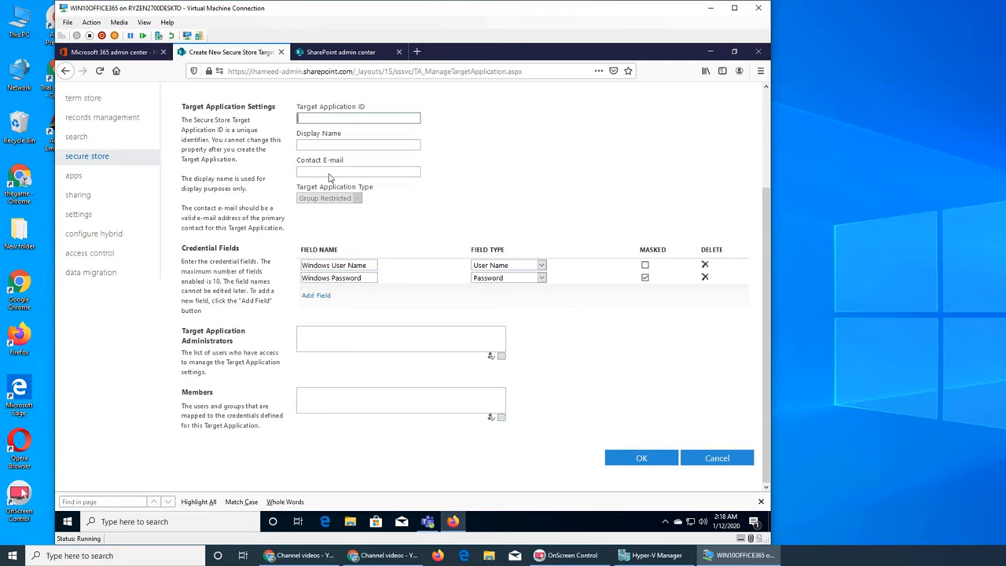
{"action": "mouse_move", "coordinate": [393, 176]}
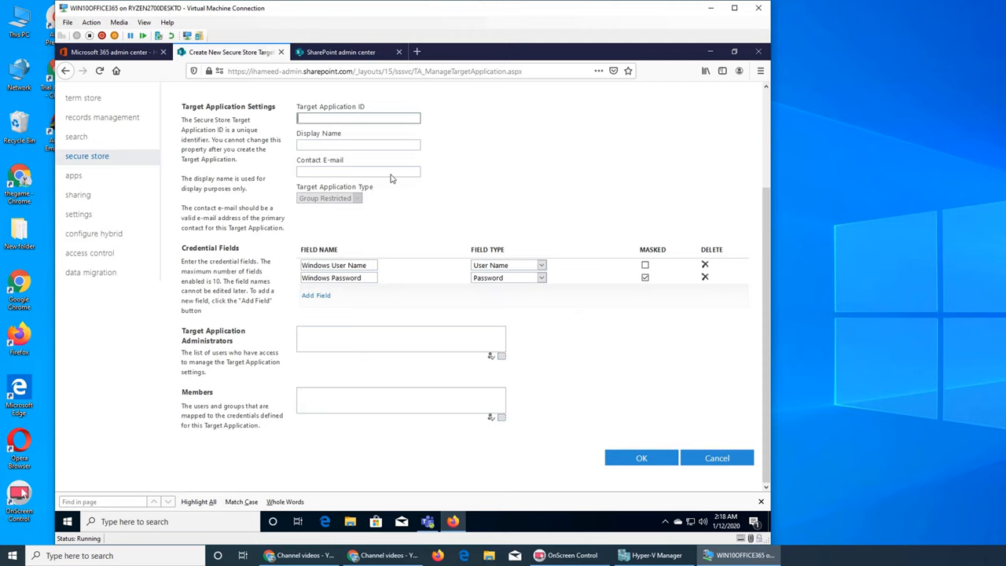
{"action": "mouse_move", "coordinate": [424, 206]}
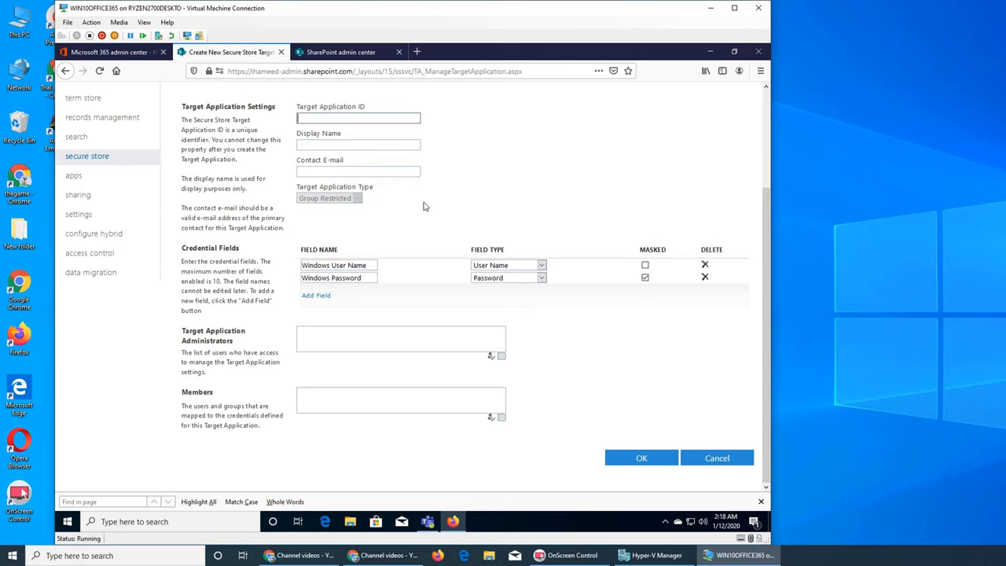
{"action": "mouse_move", "coordinate": [424, 207]}
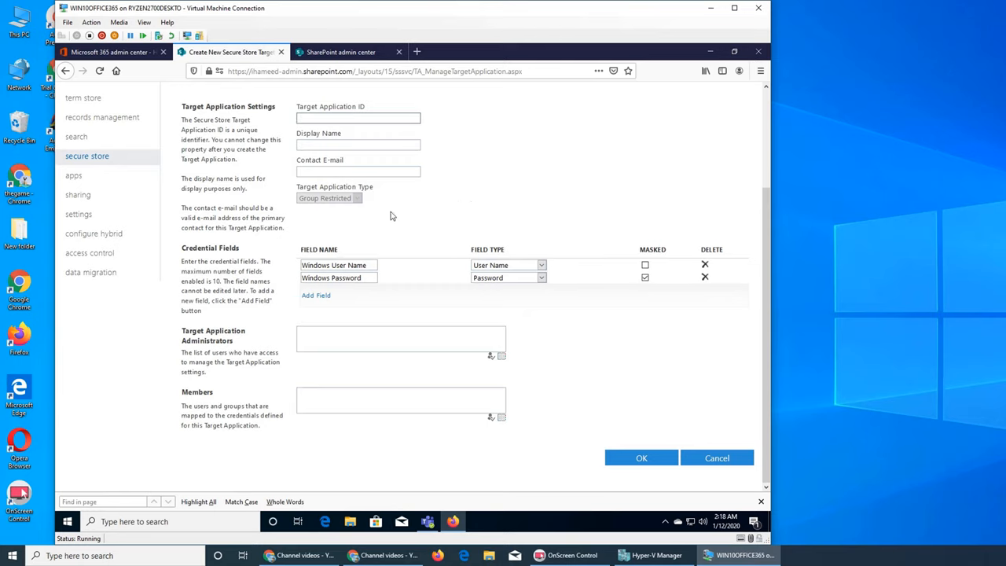
{"action": "mouse_move", "coordinate": [340, 173]}
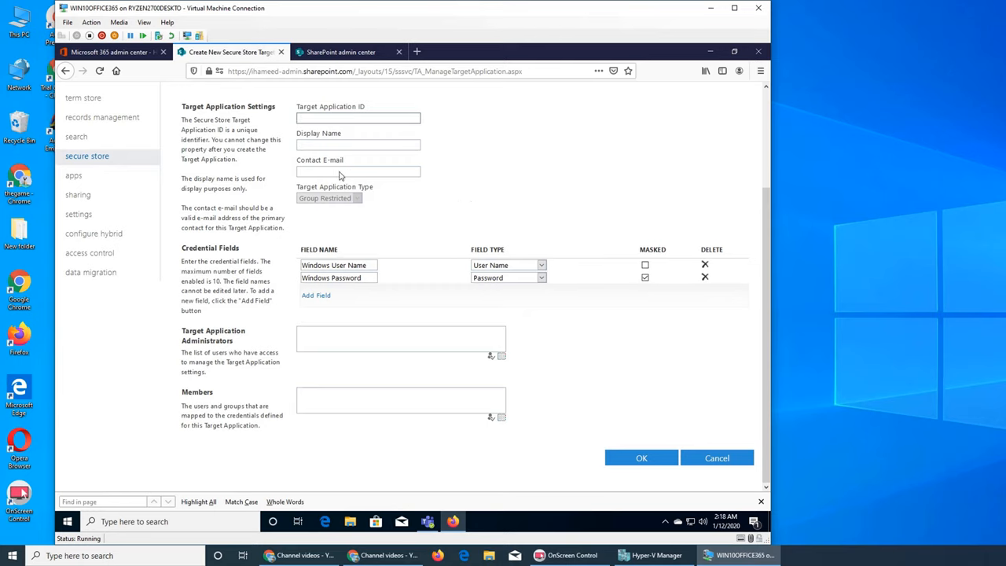
{"action": "left_click", "coordinate": [359, 118]}
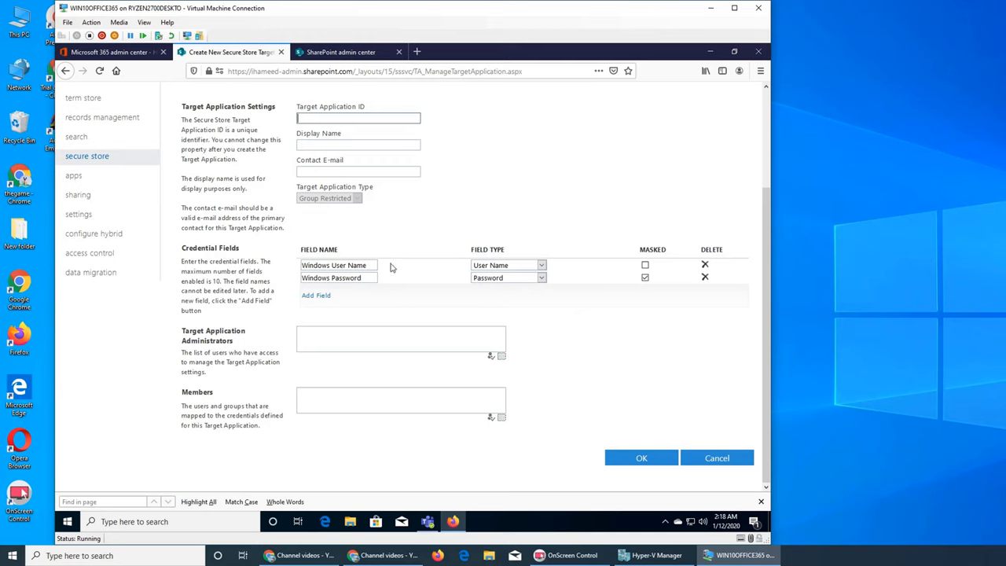
{"action": "mouse_move", "coordinate": [352, 264]}
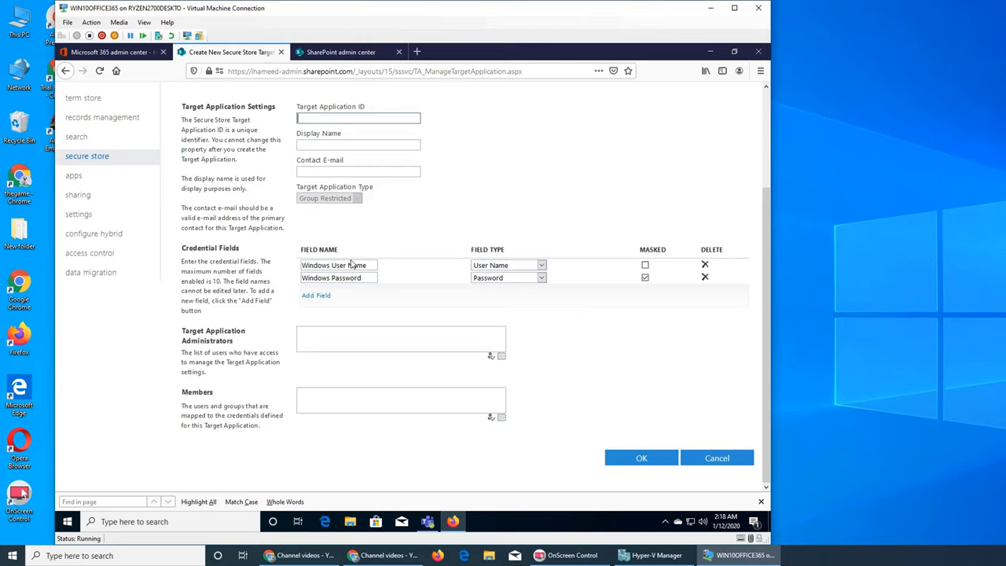
{"action": "mouse_move", "coordinate": [375, 277]}
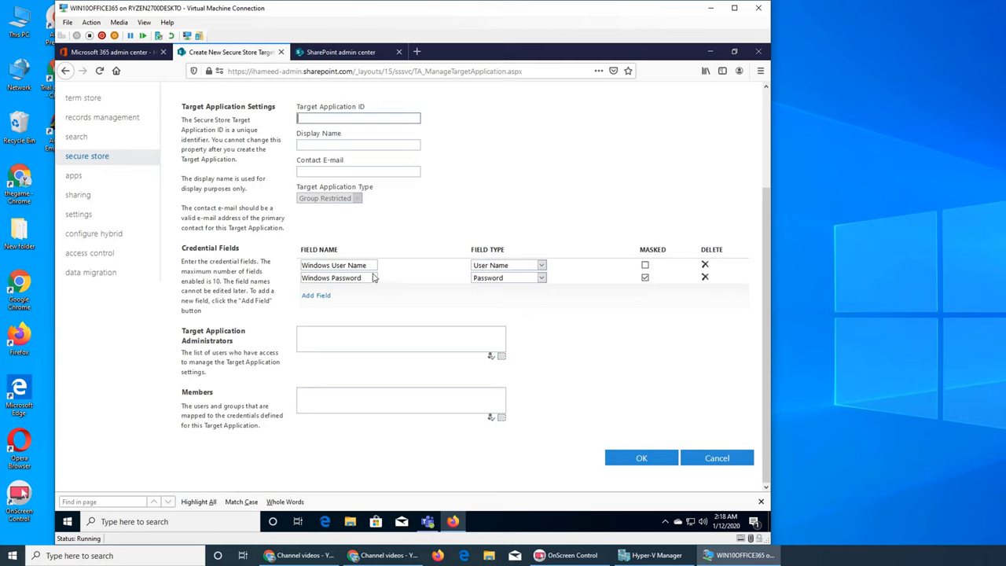
{"action": "mouse_move", "coordinate": [610, 311]}
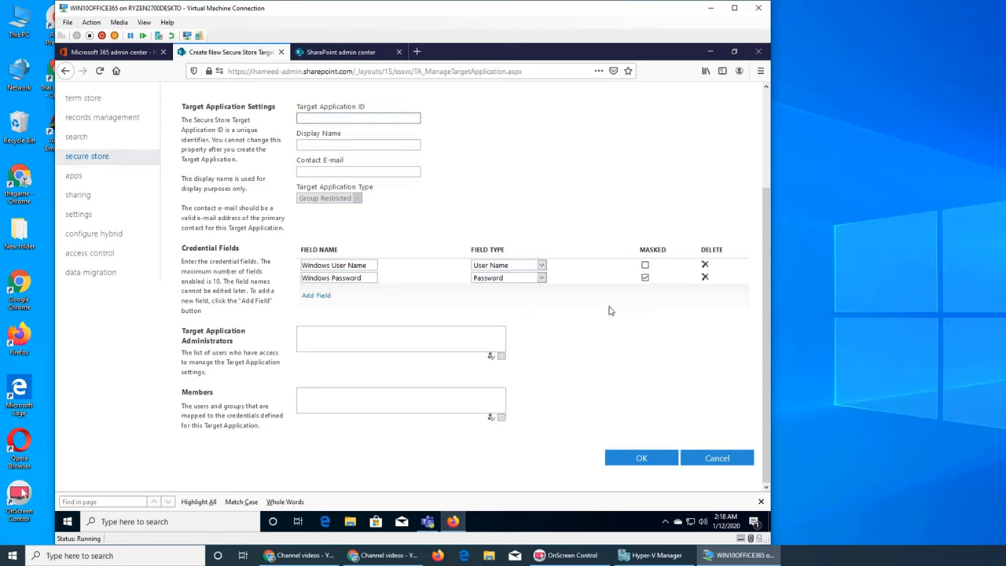
{"action": "mouse_move", "coordinate": [363, 279]}
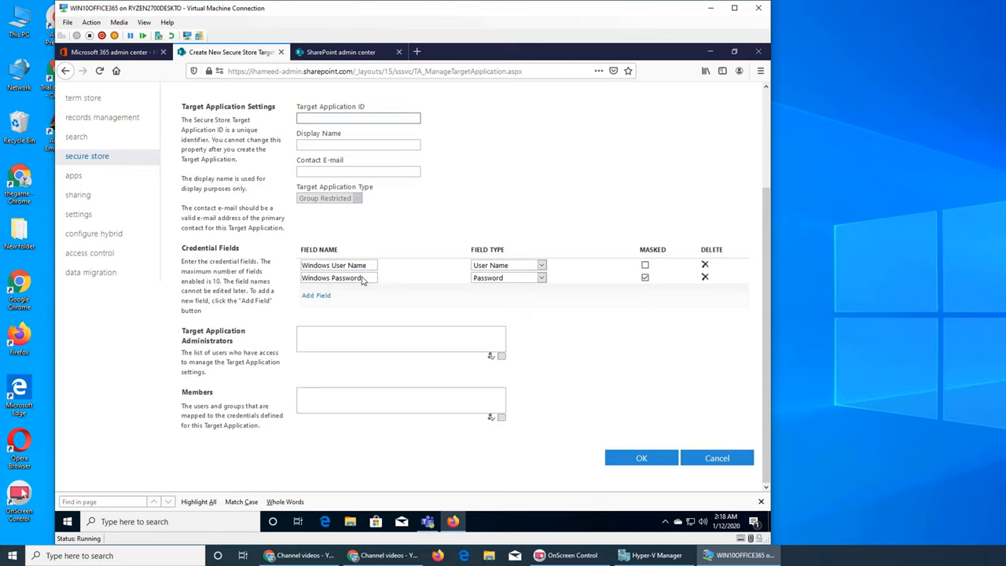
{"action": "mouse_move", "coordinate": [427, 331]}
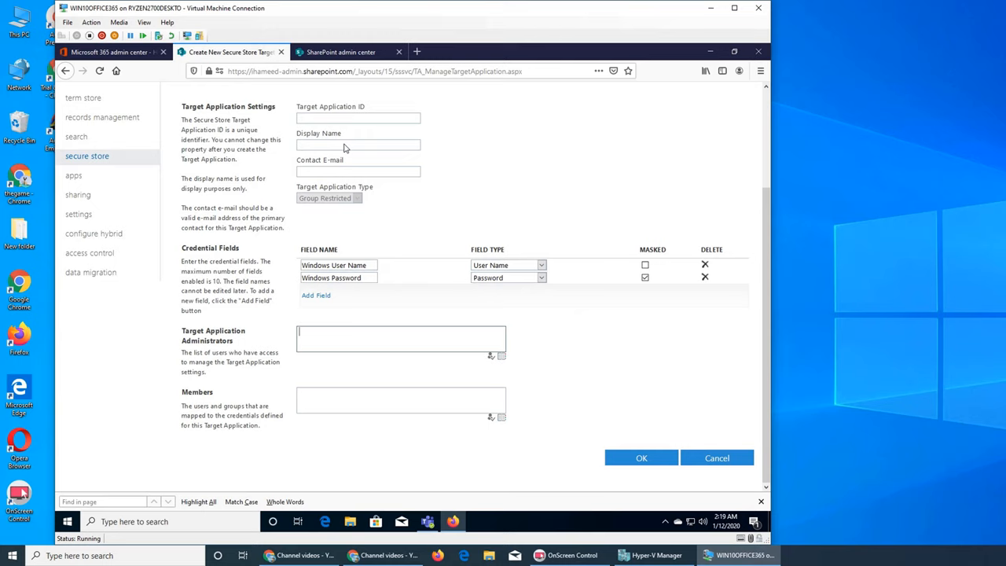
{"action": "mouse_move", "coordinate": [475, 374]}
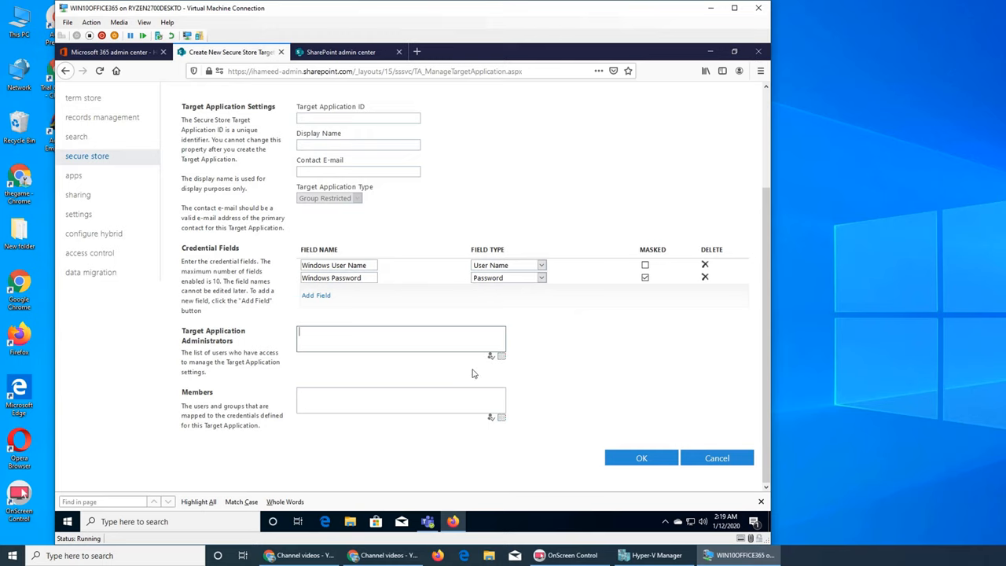
{"action": "mouse_move", "coordinate": [540, 368]}
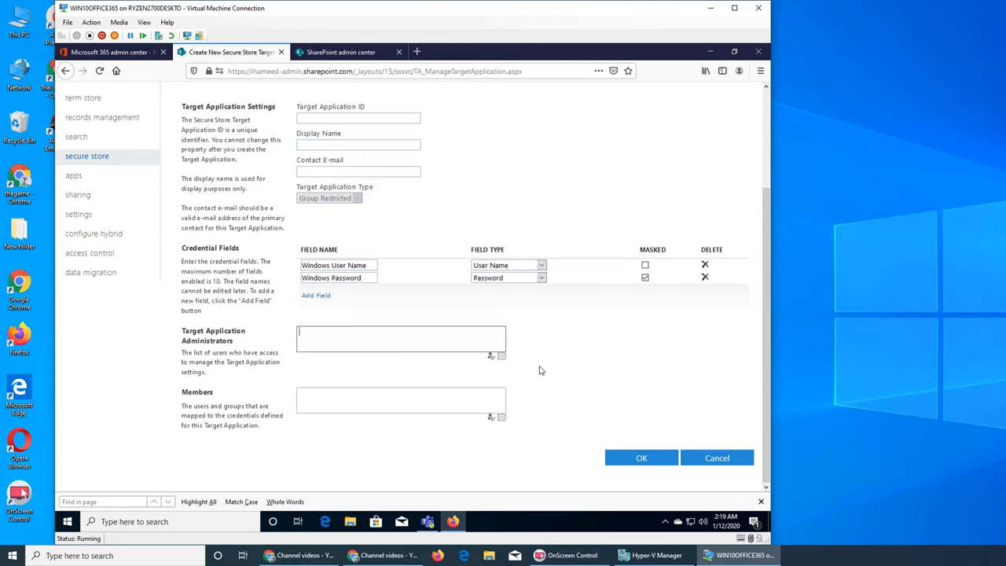
{"action": "mouse_move", "coordinate": [433, 346]}
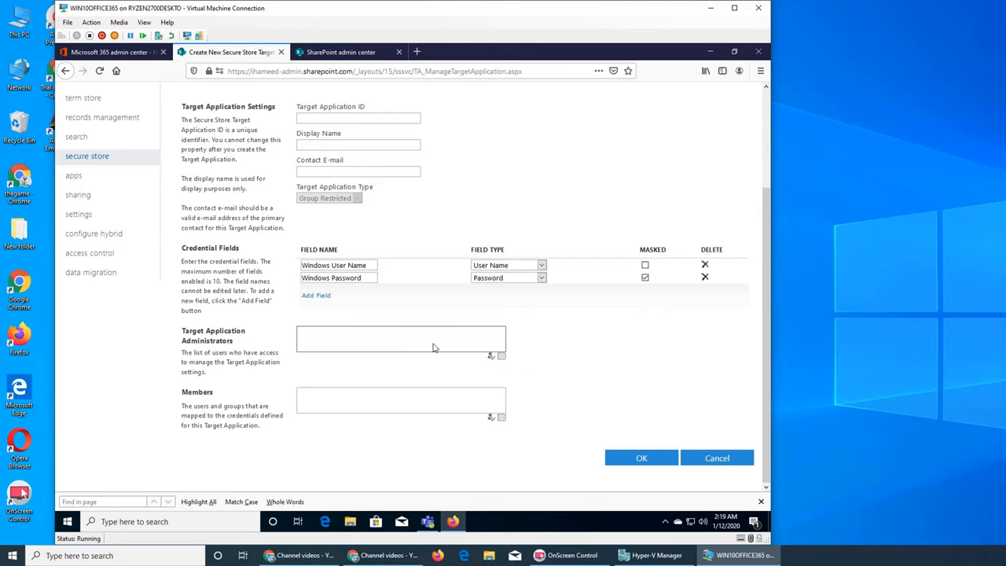
{"action": "mouse_move", "coordinate": [390, 337]}
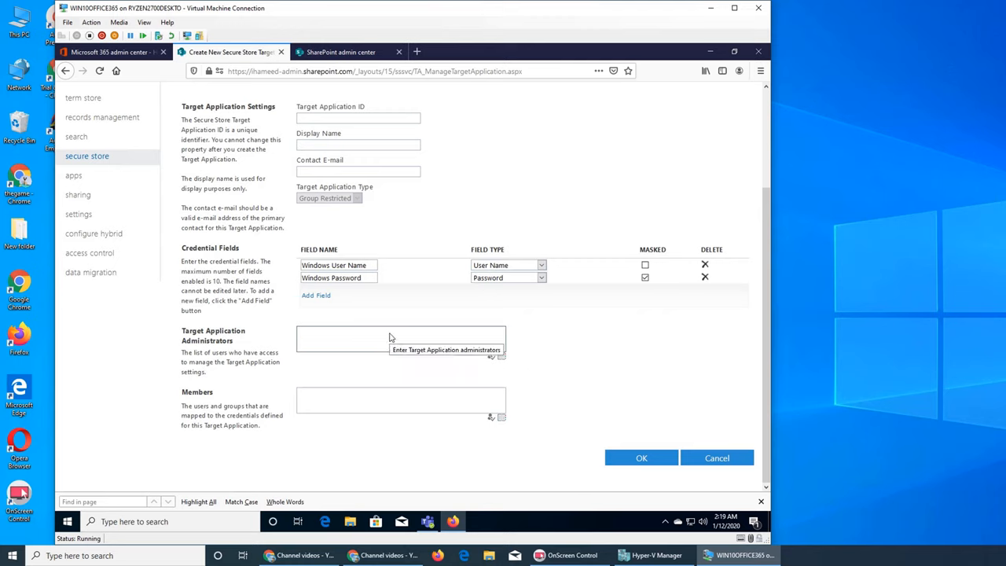
{"action": "mouse_move", "coordinate": [412, 408]}
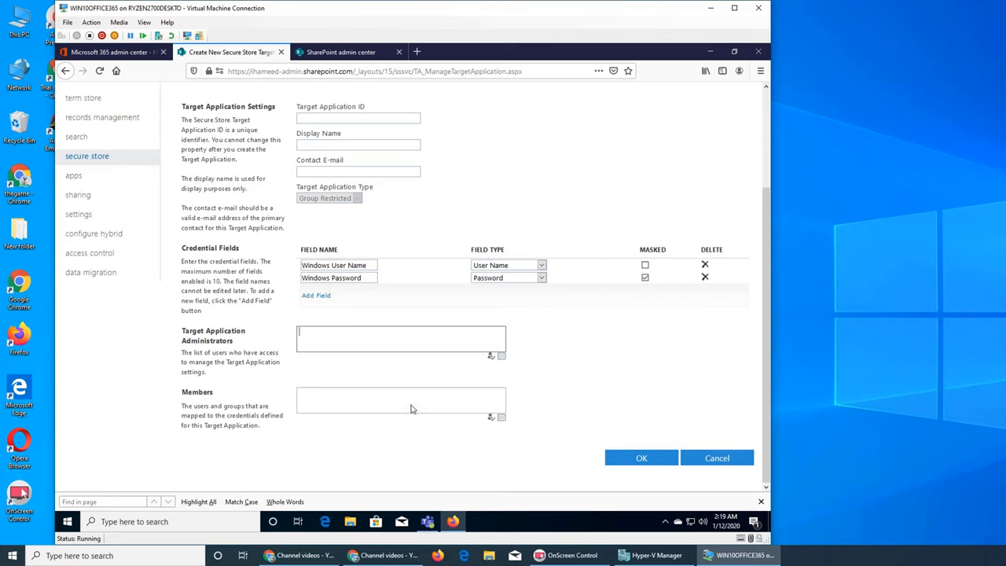
{"action": "type", "text": "ali"}
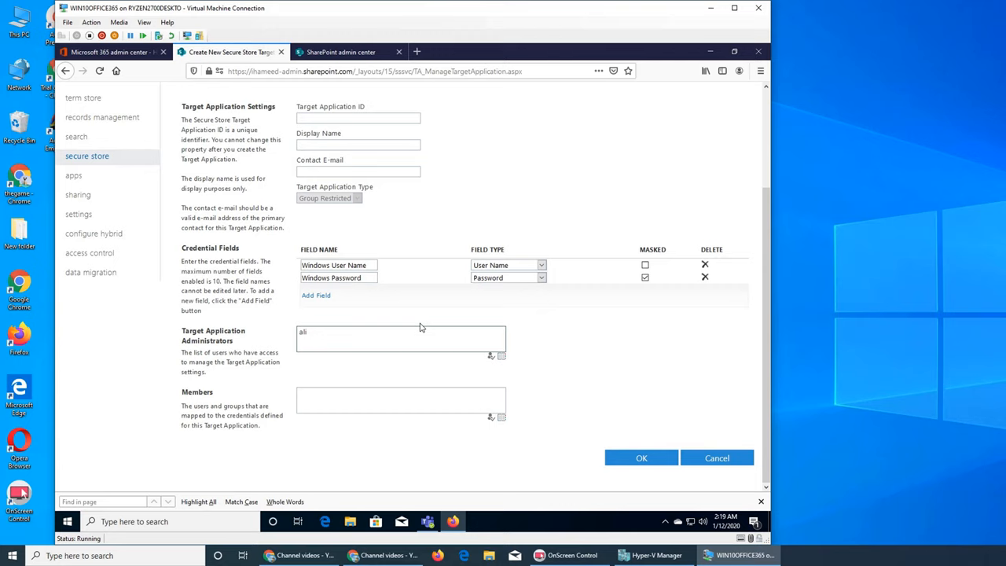
{"action": "type", "text": "."}
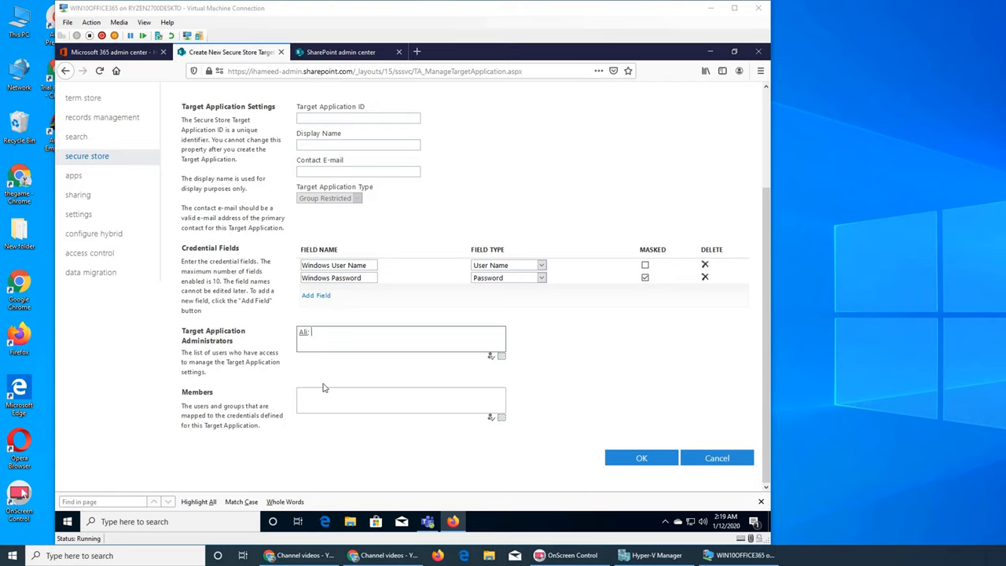
{"action": "type", "text": "aslan"}
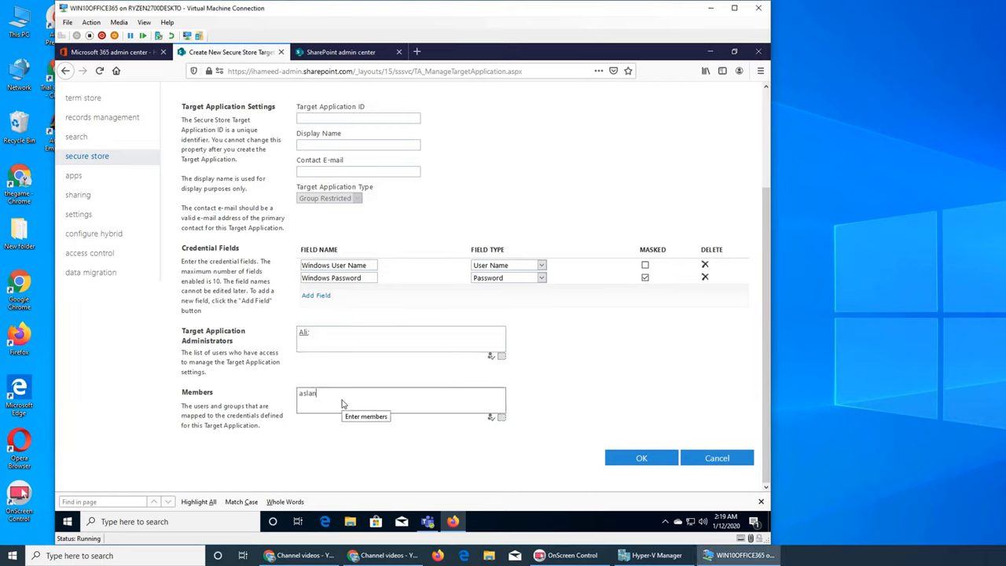
{"action": "type", "text": "h"}
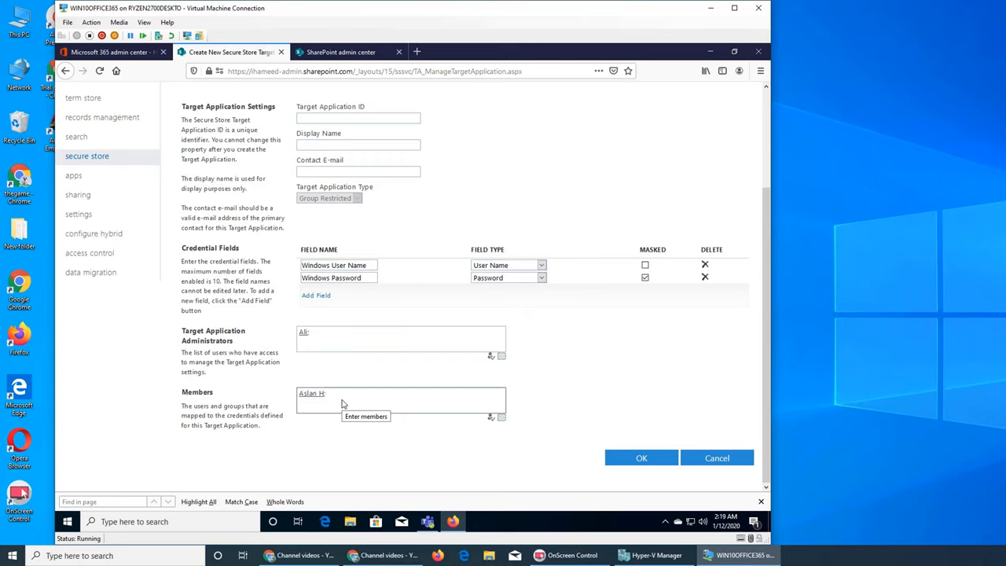
{"action": "type", "text": "aslant;"}
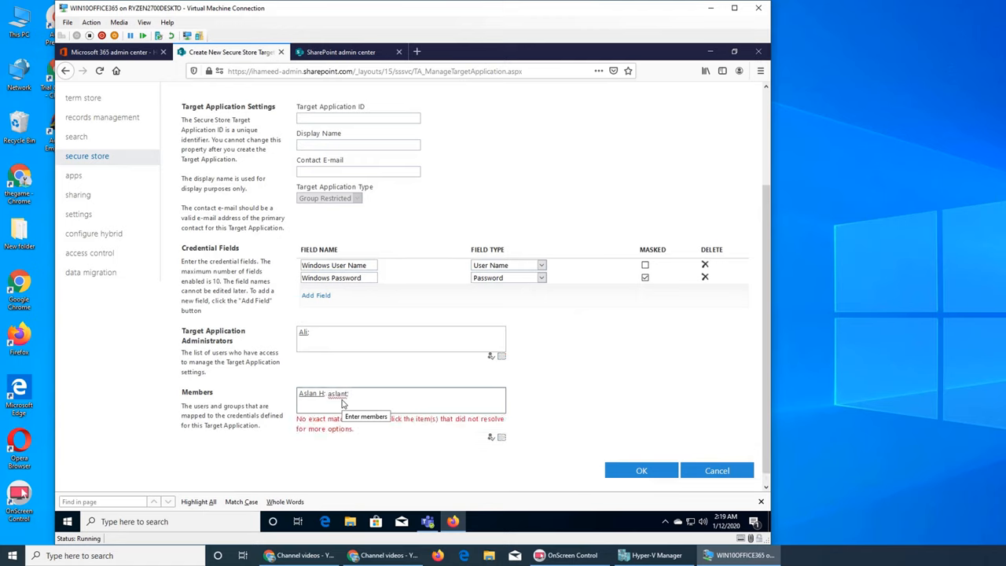
{"action": "key", "text": "Backspace"}
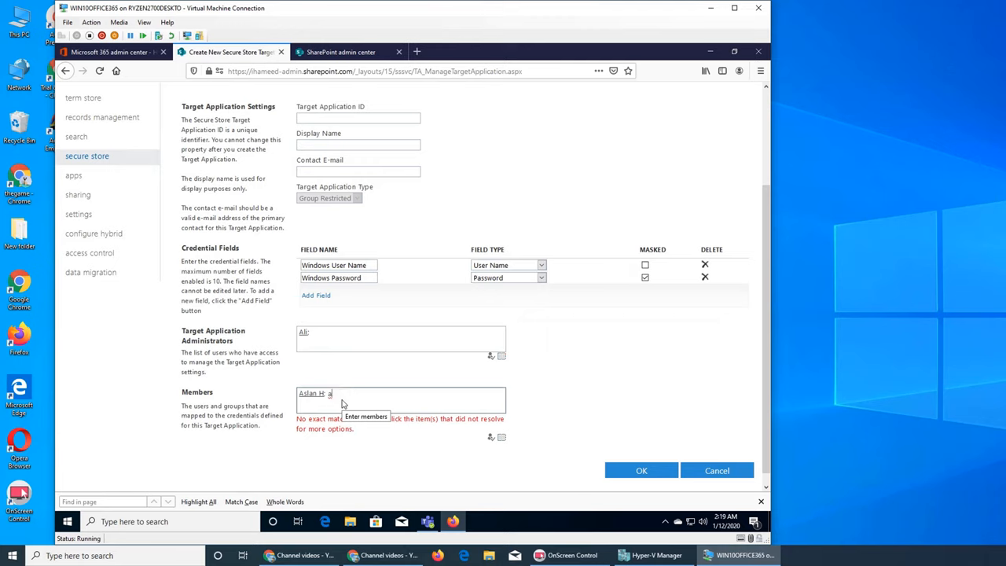
{"action": "key", "text": "Backspace"}
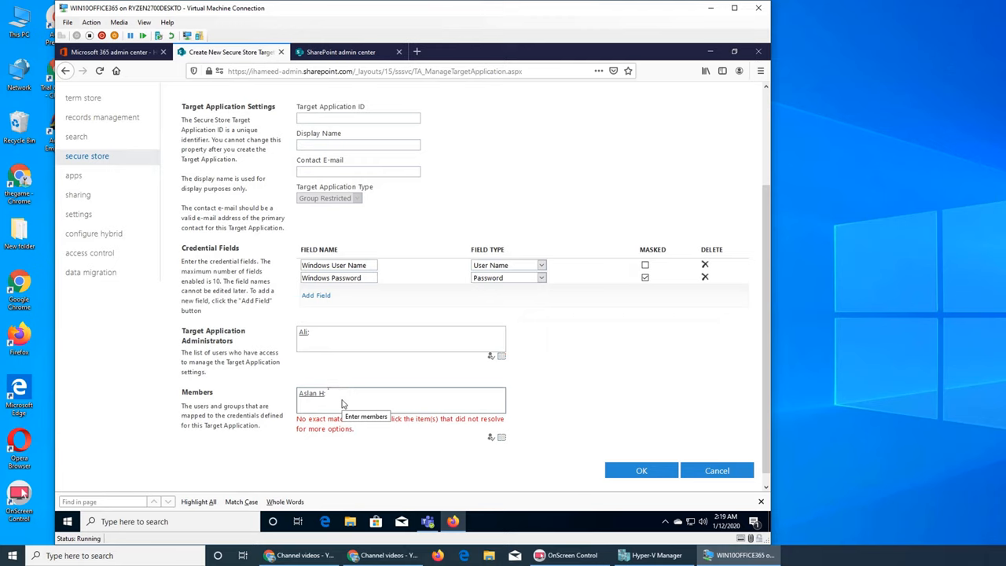
{"action": "left_click", "coordinate": [641, 470]}
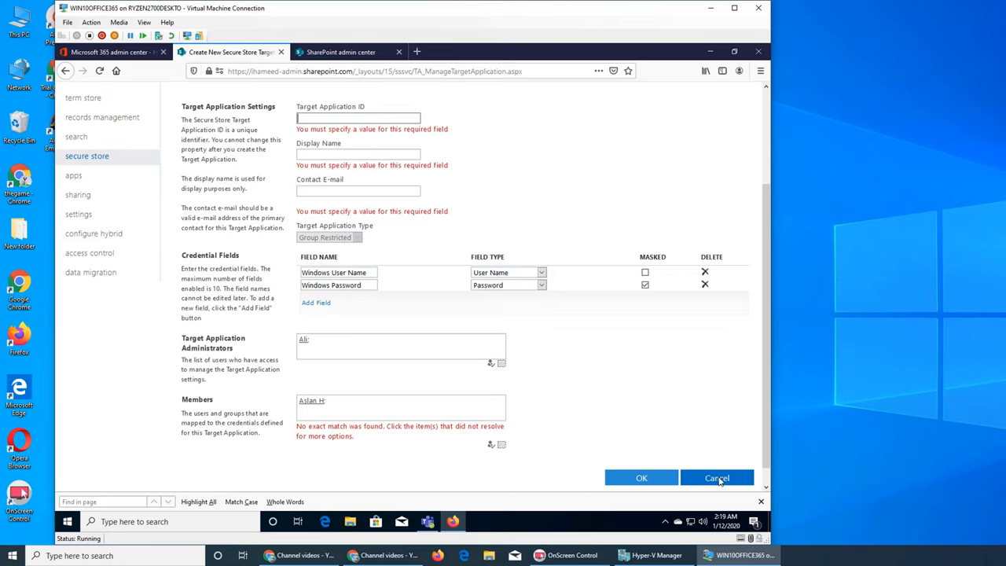
Cancel the new target application form, returning to the empty Secure Store page
{"action": "left_click", "coordinate": [717, 478]}
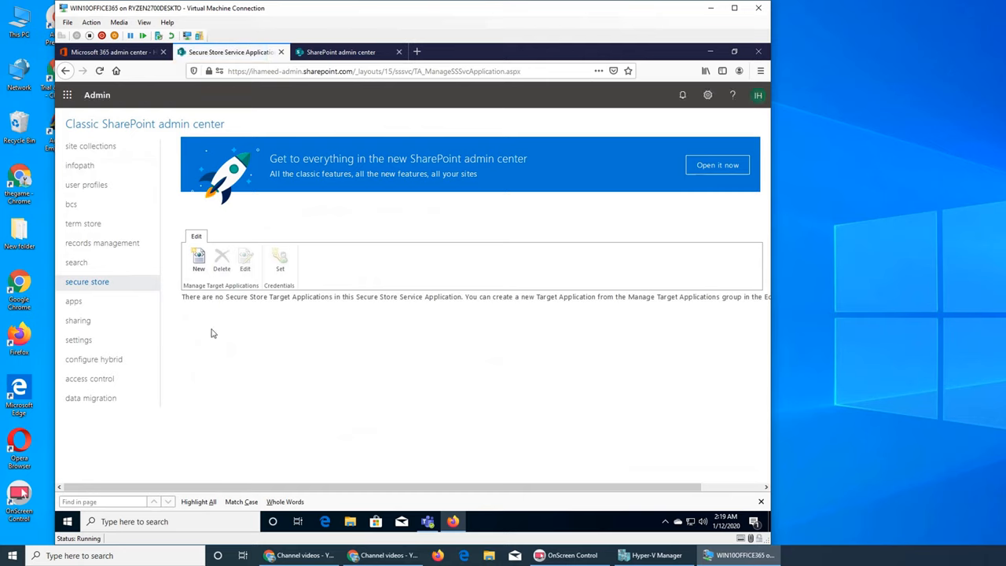
{"action": "mouse_move", "coordinate": [347, 317]}
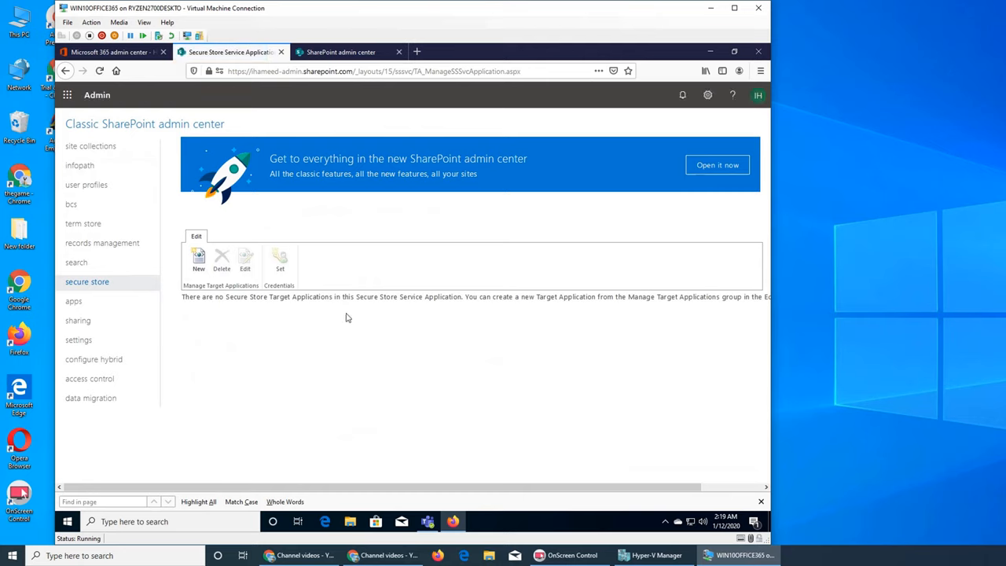
{"action": "mouse_move", "coordinate": [494, 403]}
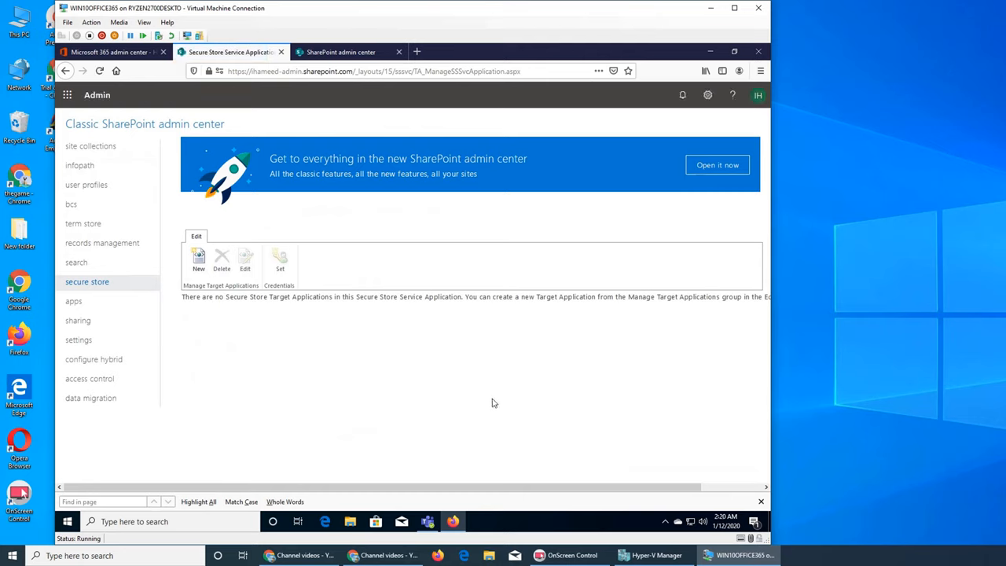
{"action": "mouse_move", "coordinate": [492, 402]}
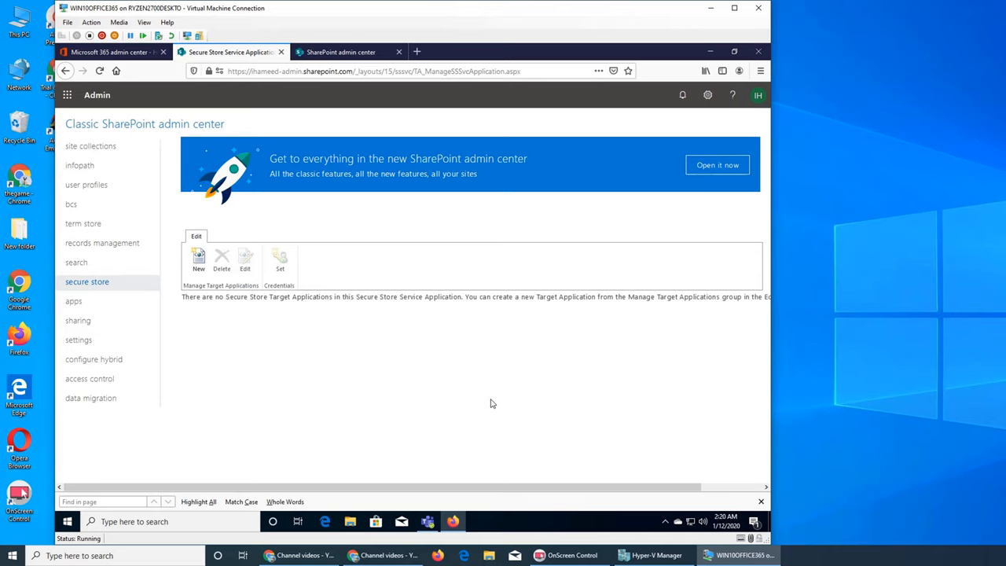
{"action": "mouse_move", "coordinate": [555, 330]}
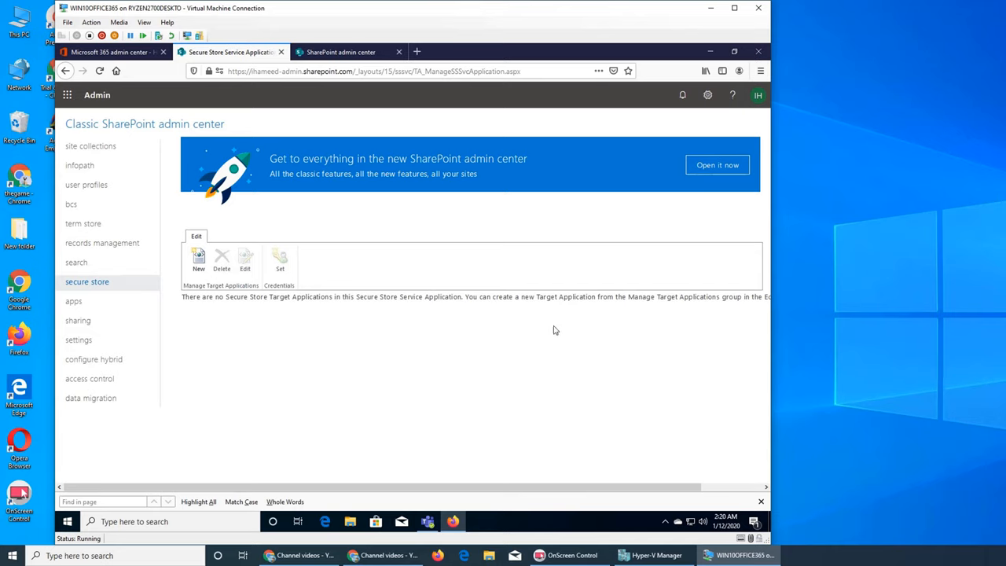
{"action": "mouse_move", "coordinate": [424, 343]}
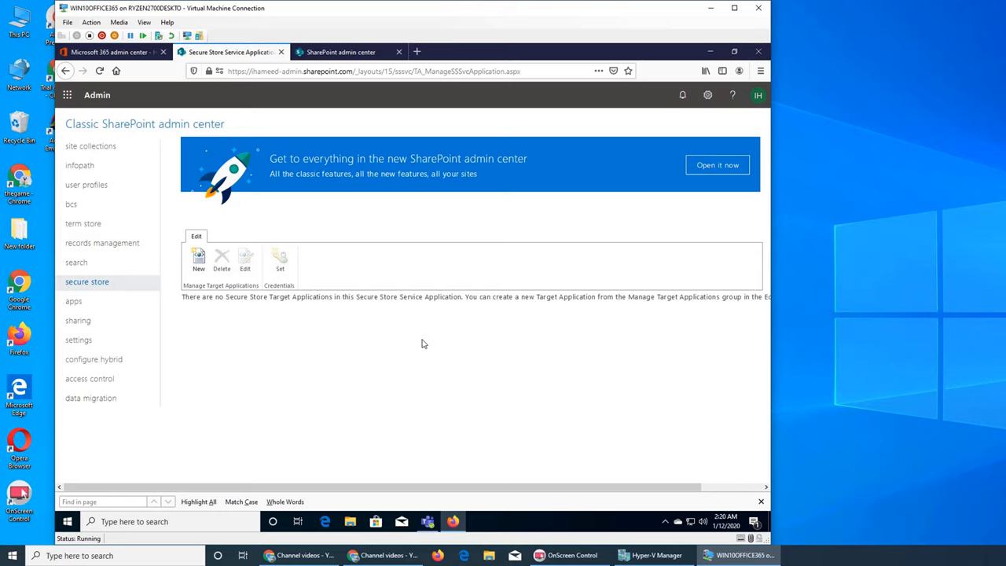
{"action": "mouse_move", "coordinate": [588, 311]}
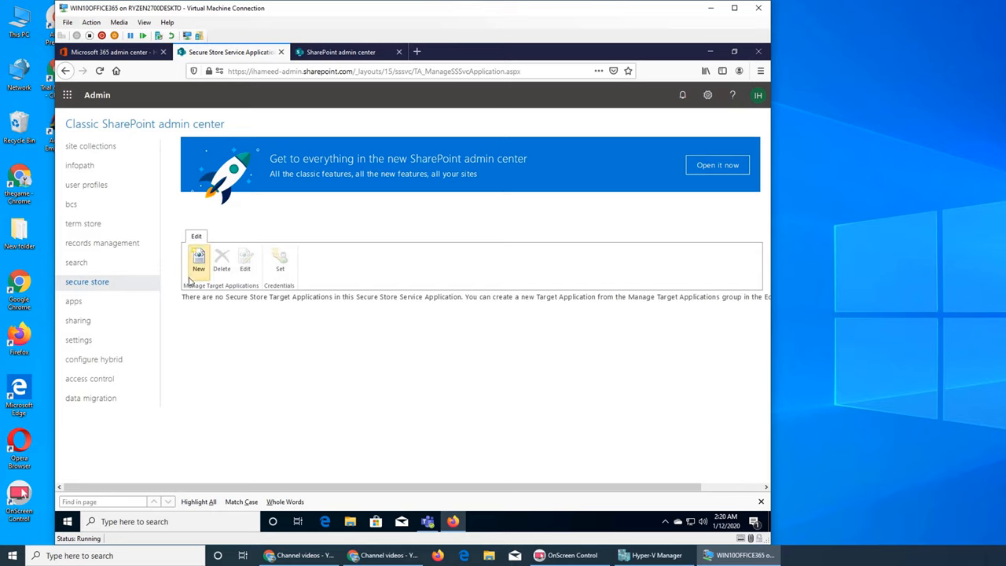
{"action": "mouse_move", "coordinate": [430, 360]}
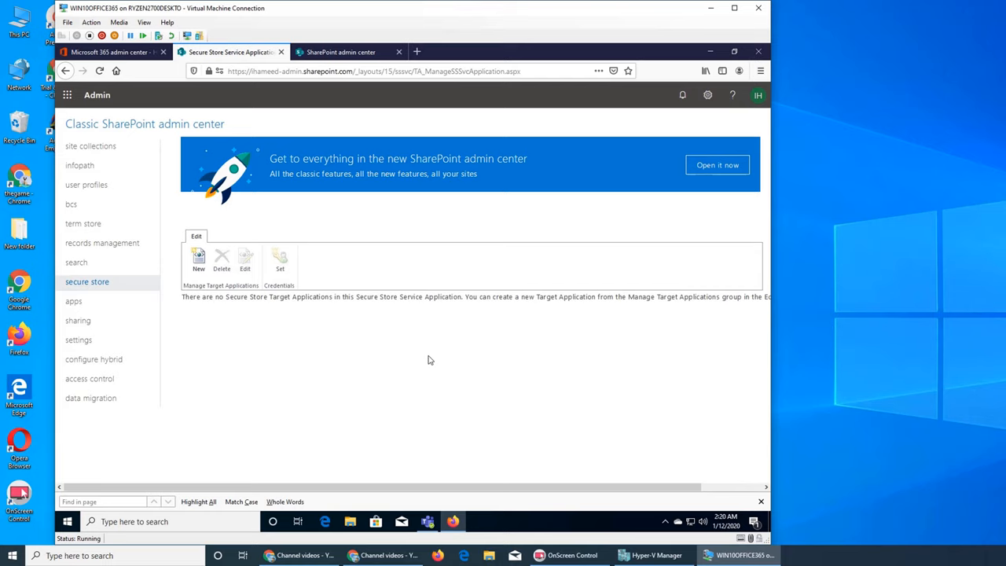
{"action": "mouse_move", "coordinate": [497, 318]}
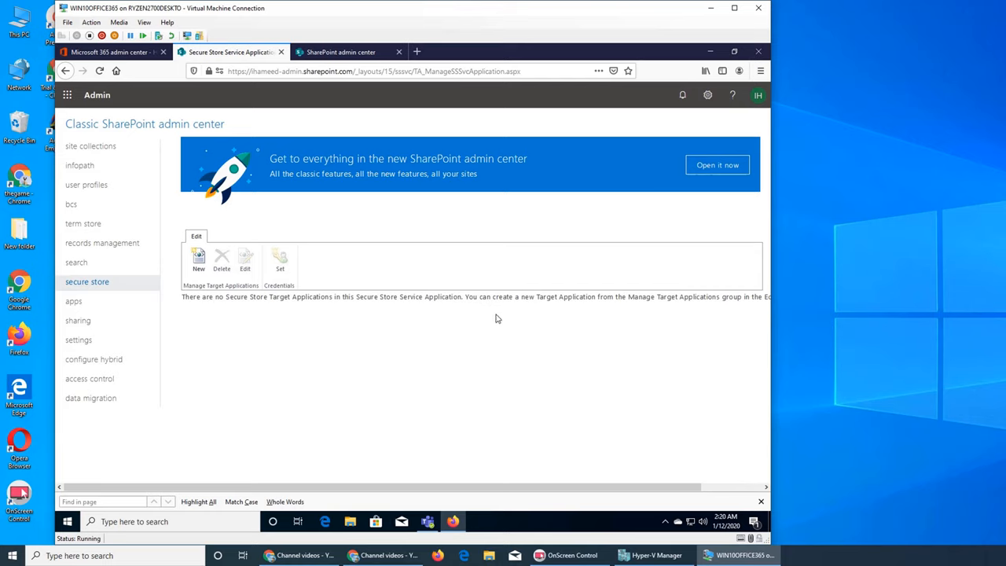
{"action": "mouse_move", "coordinate": [686, 379]}
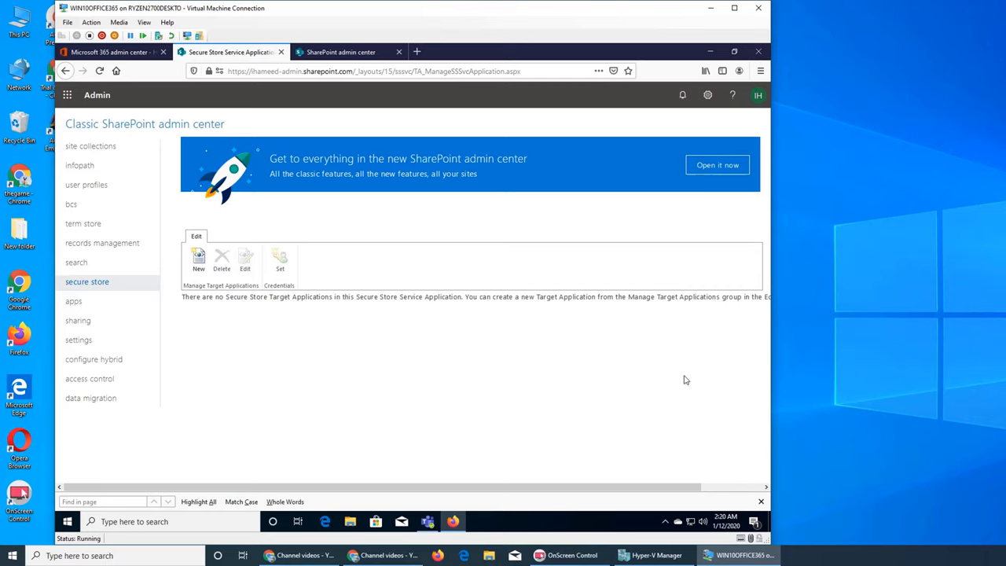
{"action": "mouse_move", "coordinate": [293, 353]}
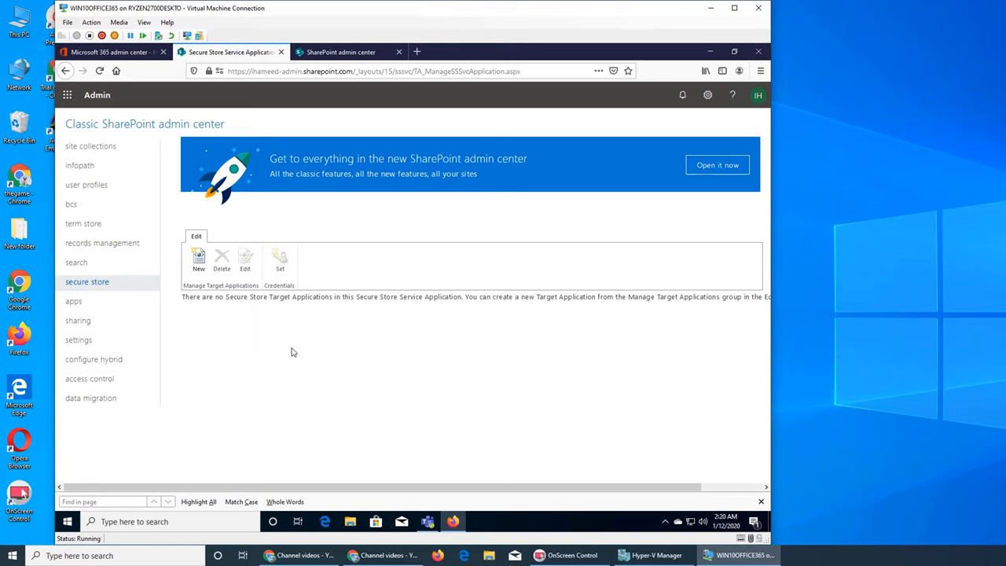
{"action": "mouse_move", "coordinate": [692, 369]}
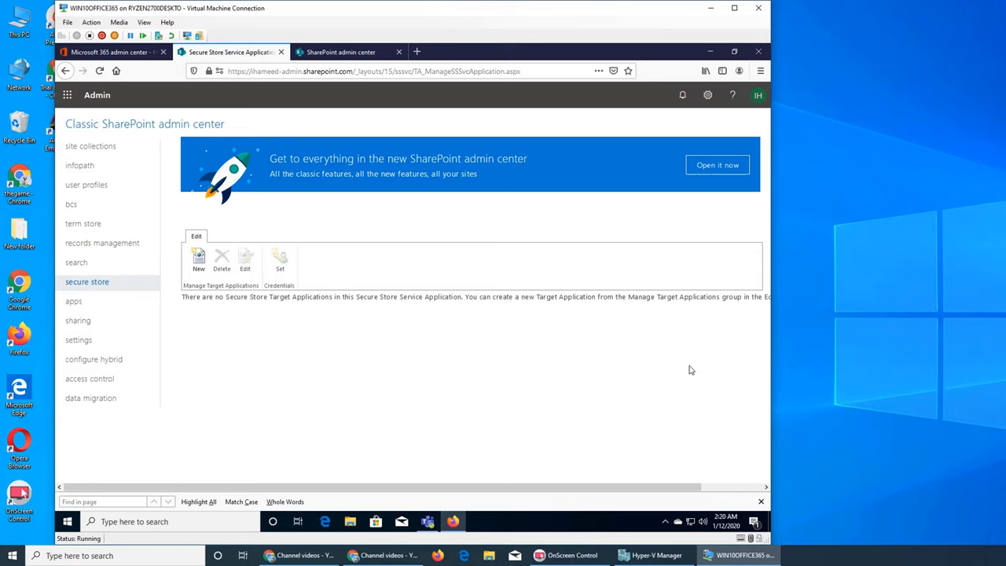
{"action": "mouse_move", "coordinate": [74, 301]}
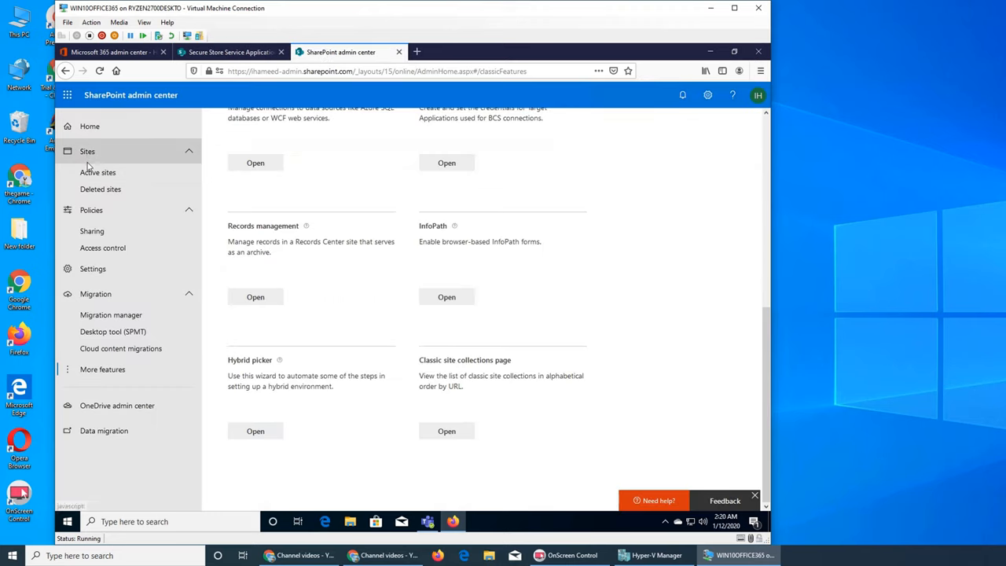
{"action": "mouse_move", "coordinate": [599, 255]}
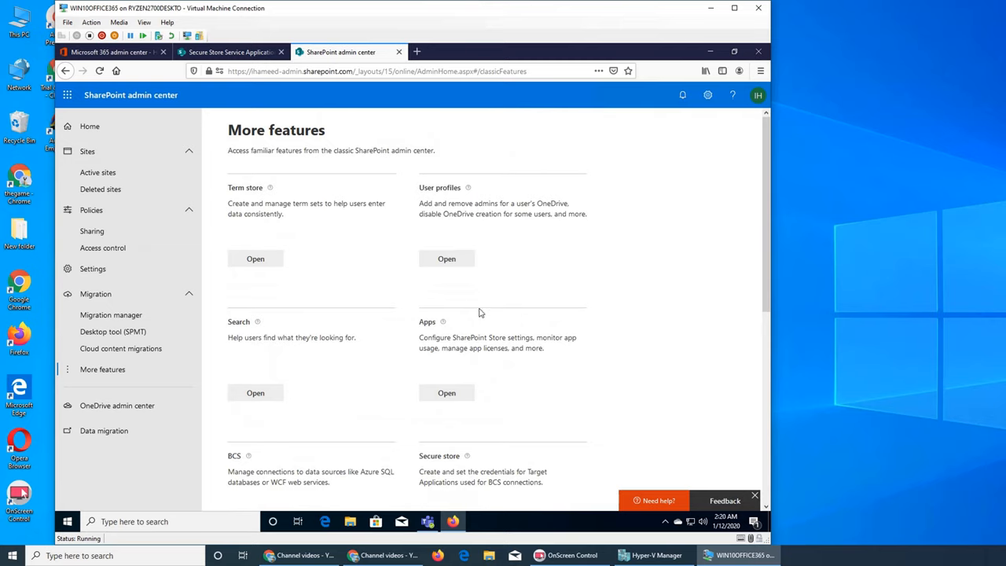
{"action": "scroll", "scroll_direction": "down", "scroll_amount": 3}
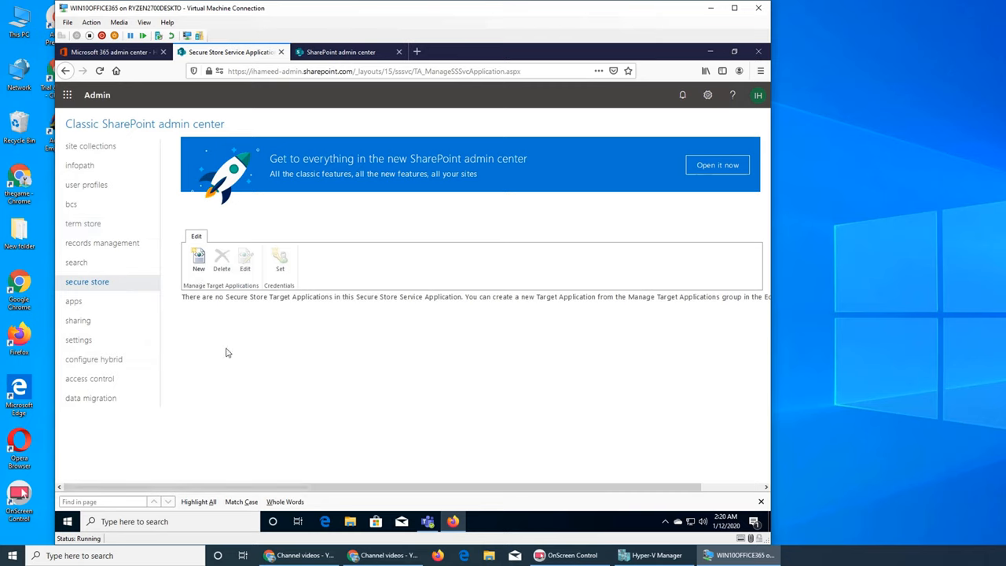
{"action": "mouse_move", "coordinate": [82, 325]}
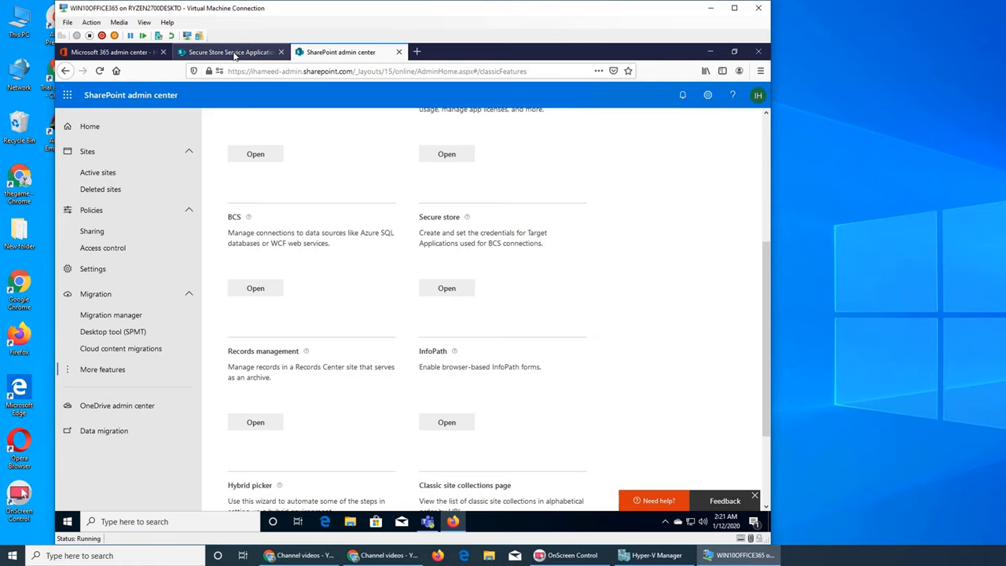
{"action": "left_click", "coordinate": [447, 288]}
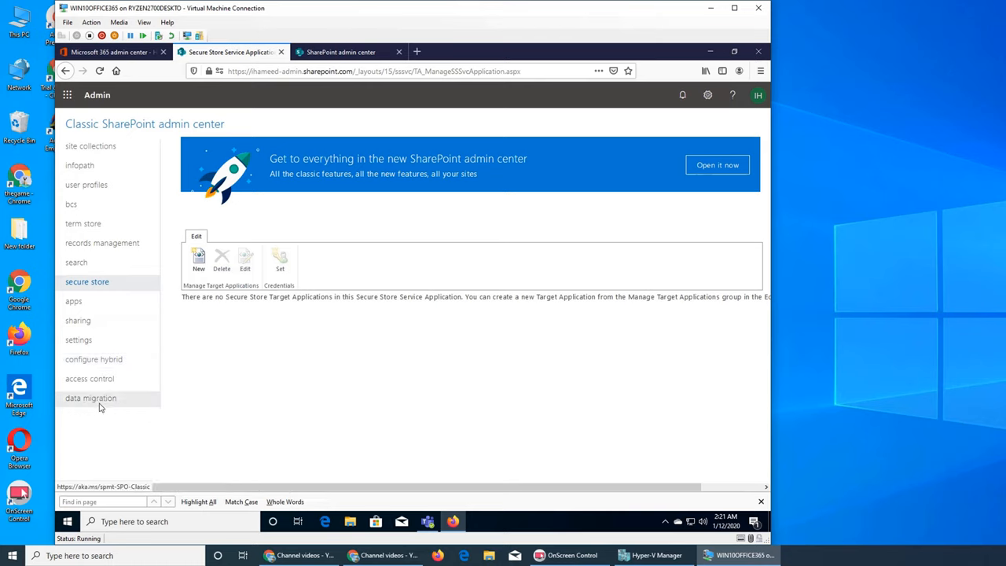
{"action": "mouse_move", "coordinate": [107, 173]}
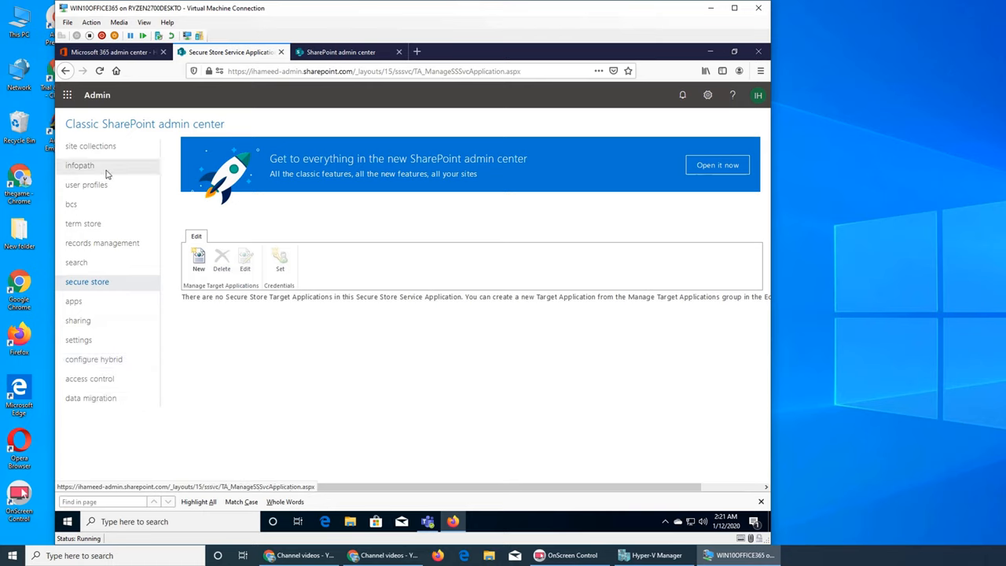